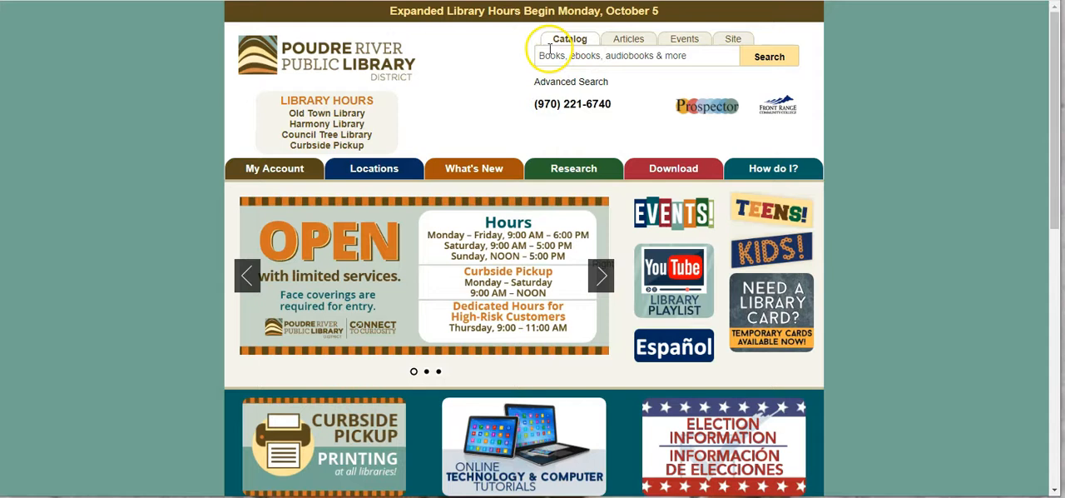
Search the catalog for 'robots', listing 1,232 results.
click(636, 56)
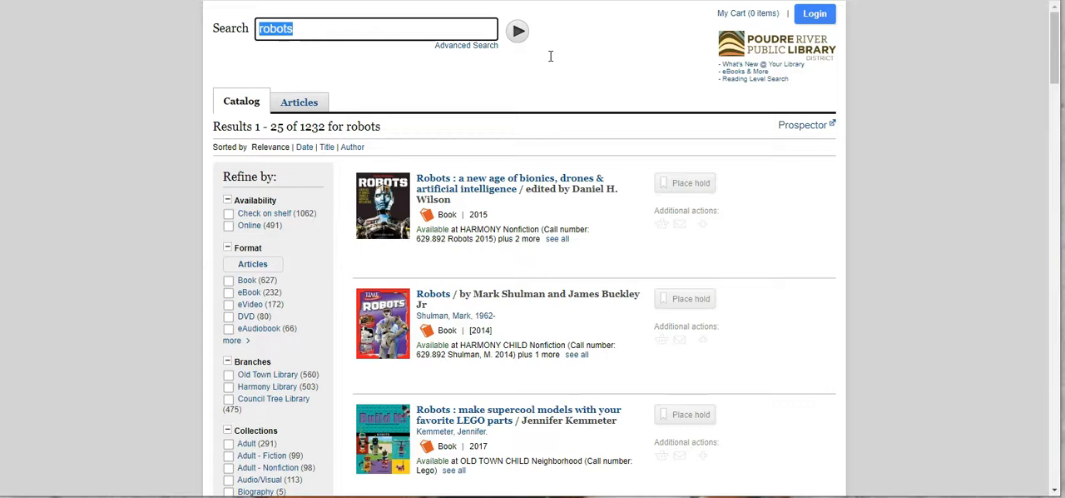
mouse_move(279, 361)
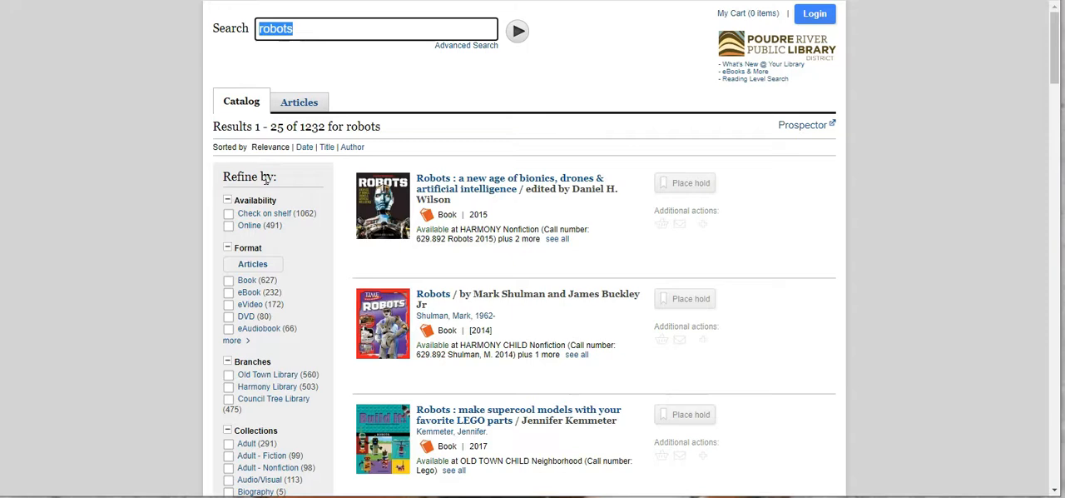
Refine the robots results to Book format, Teen - Fiction collection, and on-shelf items (42).
click(229, 280)
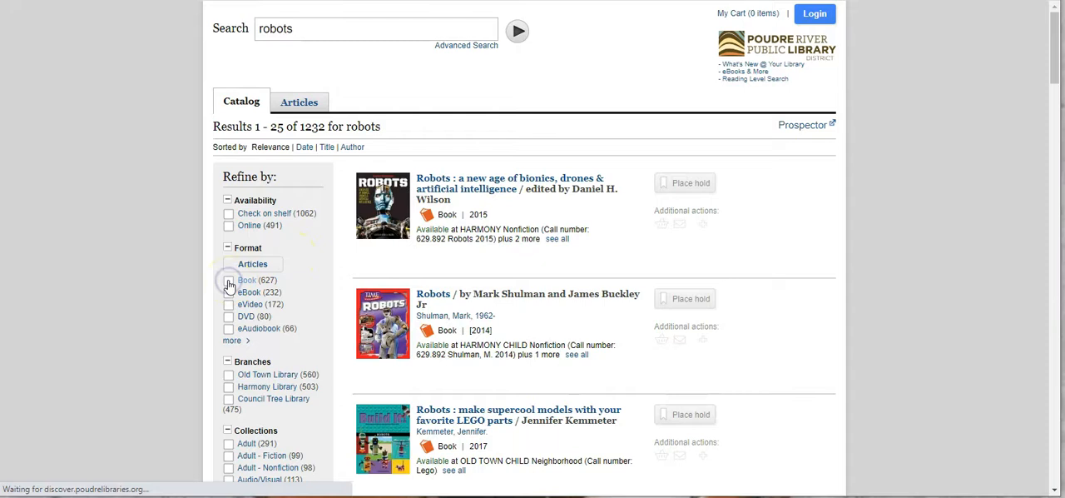
click(229, 280)
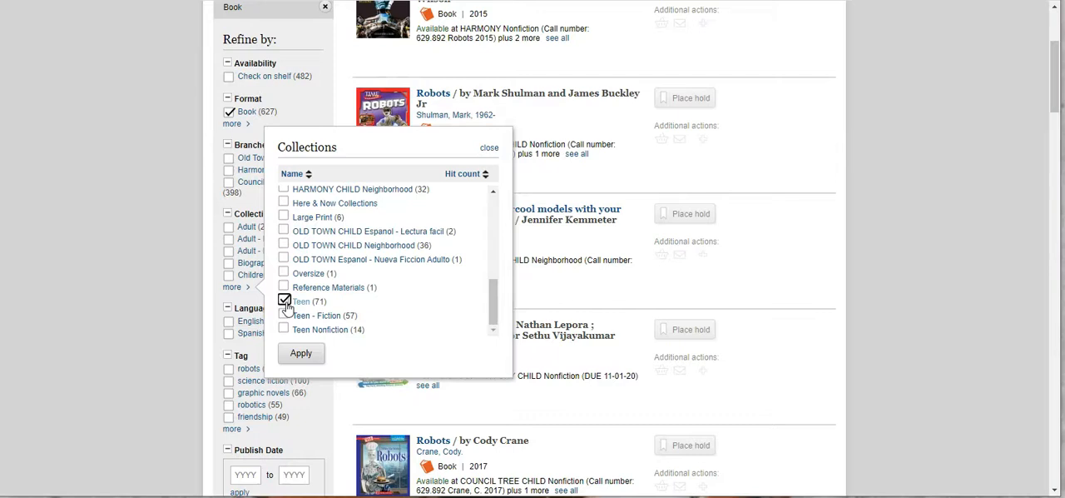
click(300, 352)
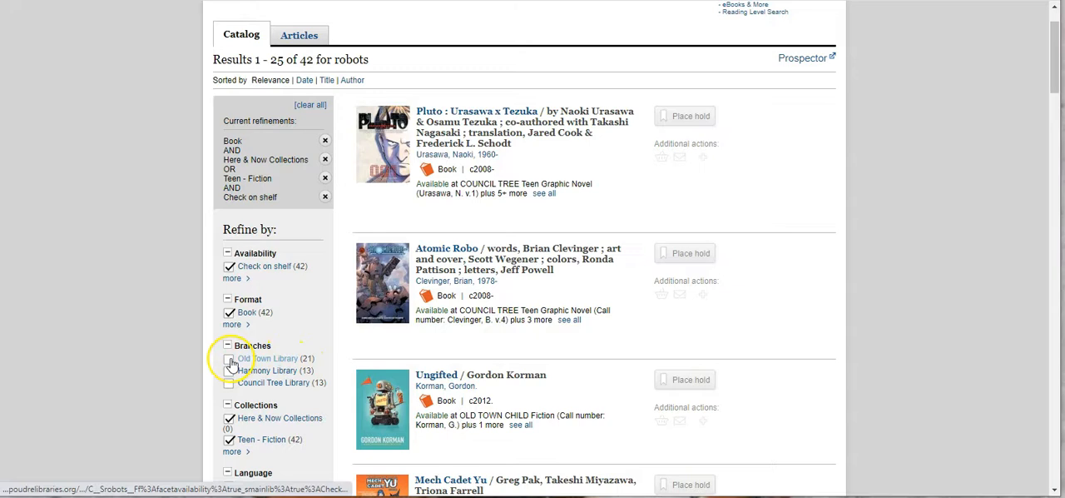
Limit results to Old Town Library (21 items) and review all Ungifted copies.
click(231, 363)
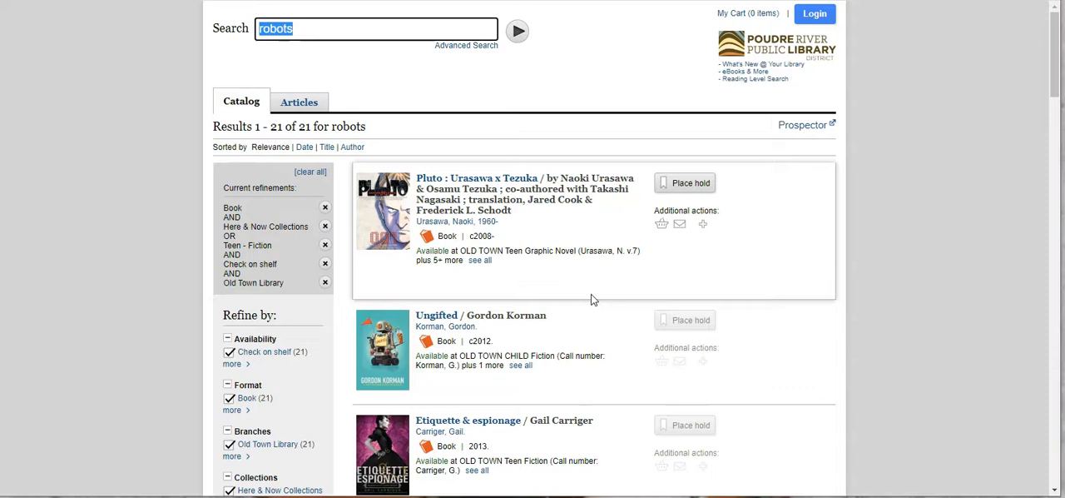
click(520, 365)
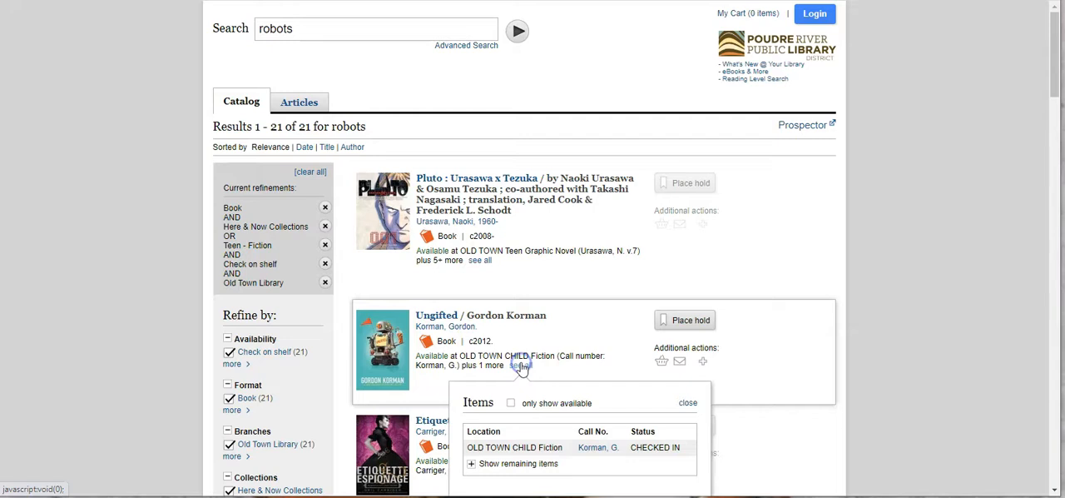
click(517, 463)
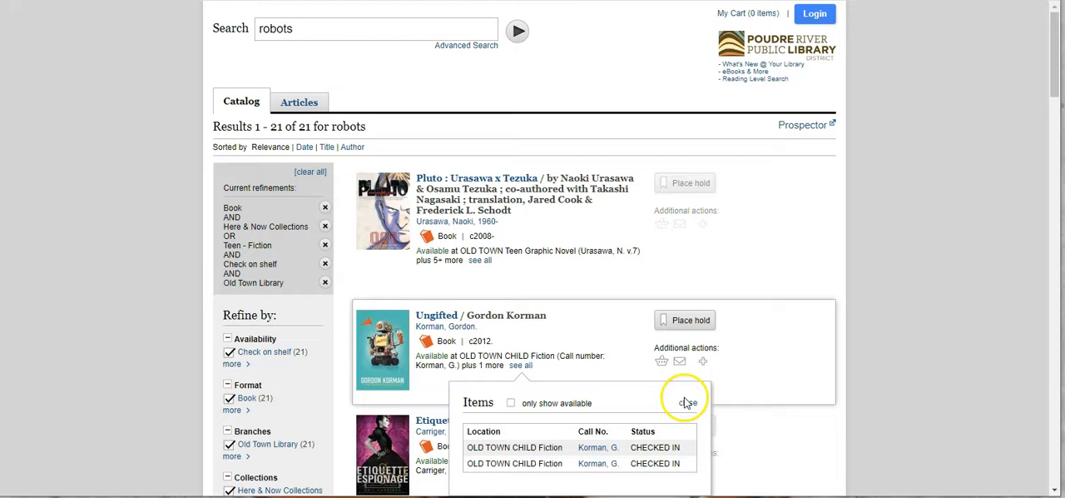
click(685, 402)
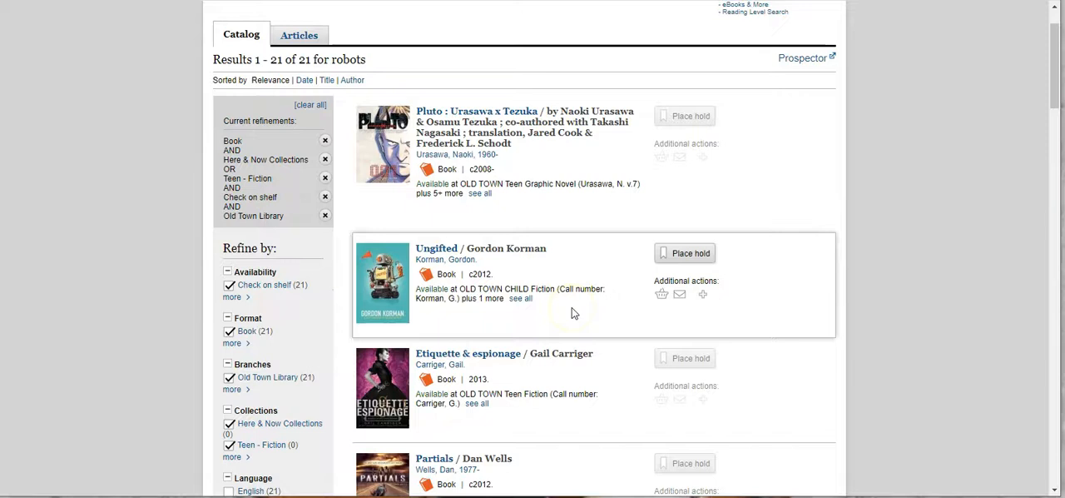
Scroll the results and open the Defy the Stars record with its Old Town copies.
scroll(down, 3)
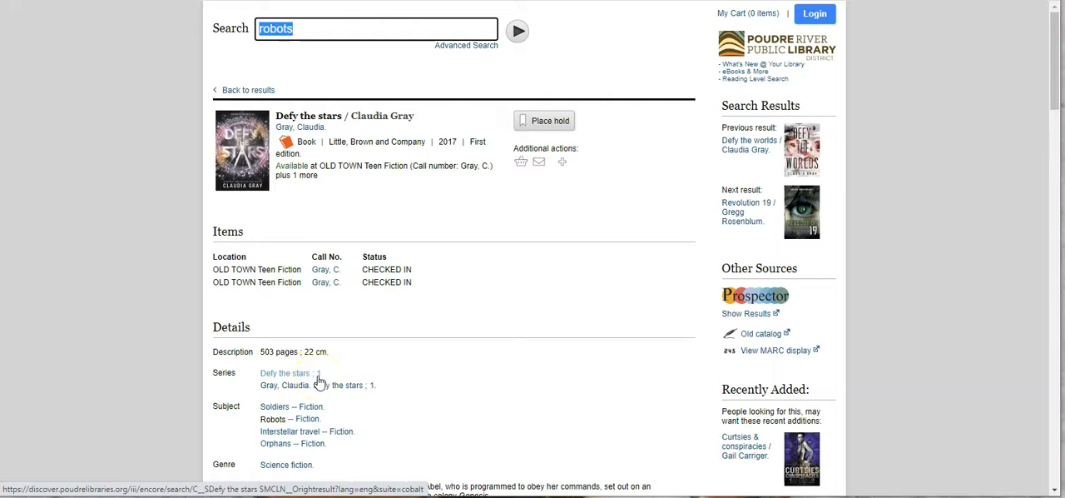
scroll(down, 3)
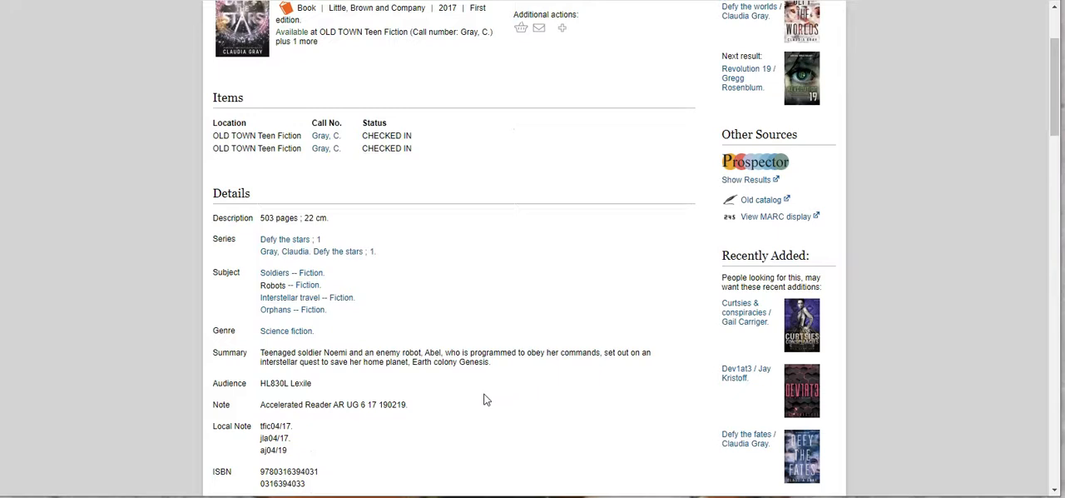
scroll(down, 3)
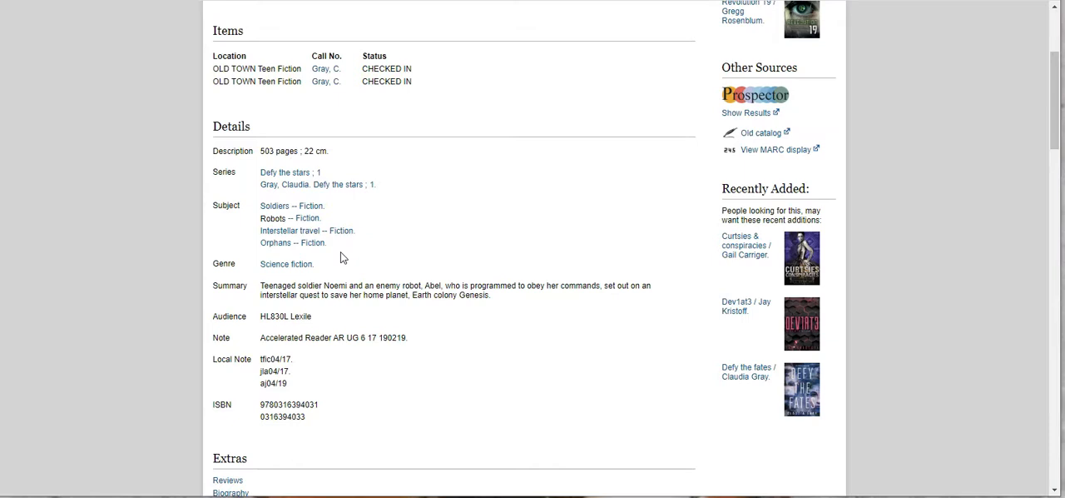
click(307, 230)
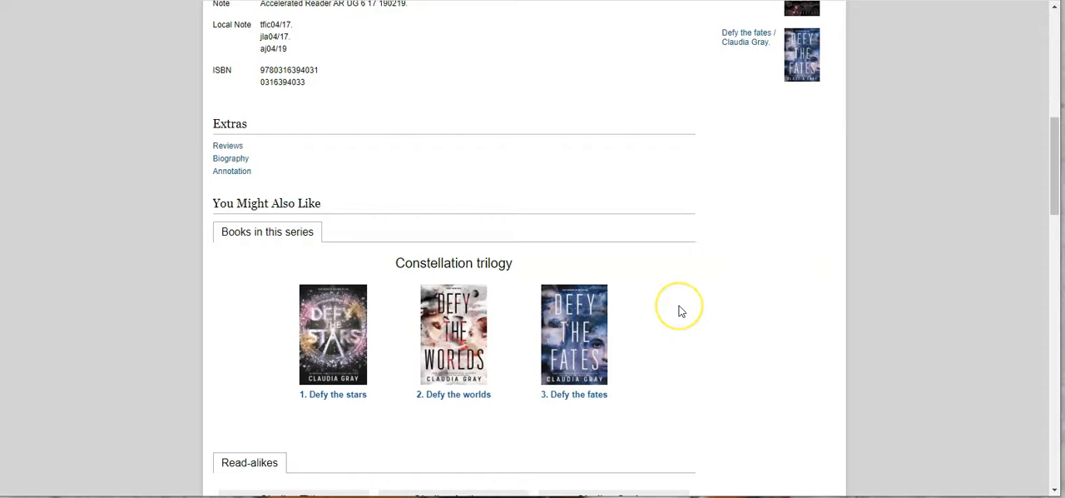
mouse_move(337, 394)
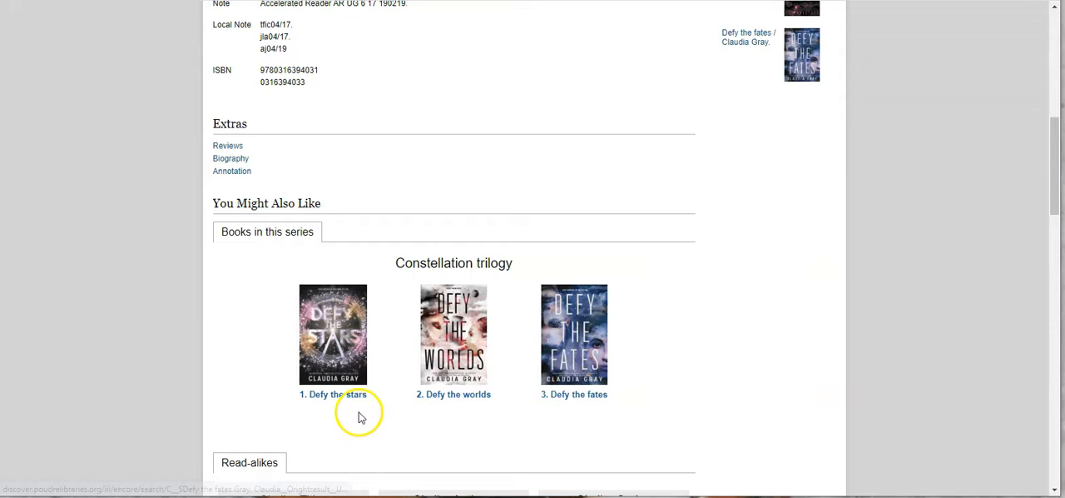
Show the Read-alikes tab for Defy the Stars: similar titles, authors and series.
click(454, 394)
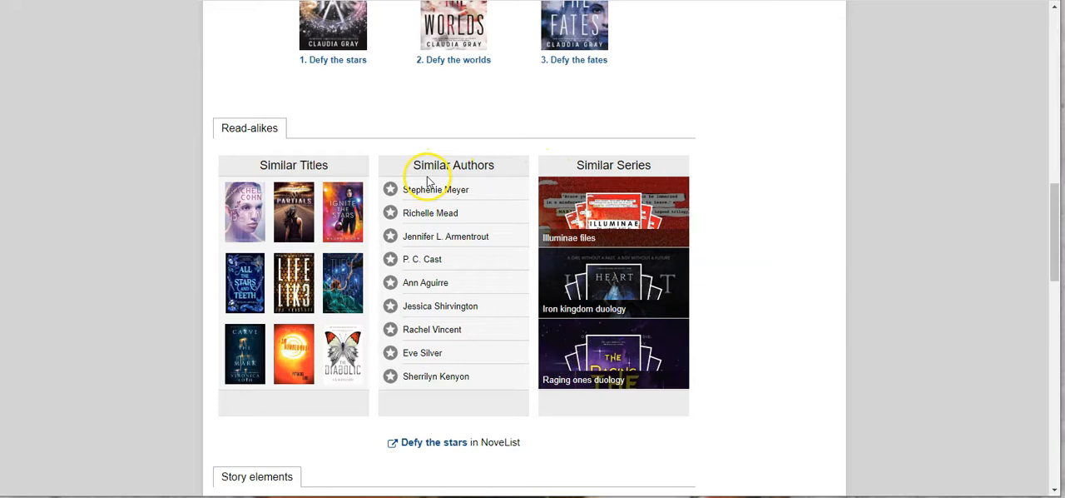
click(293, 211)
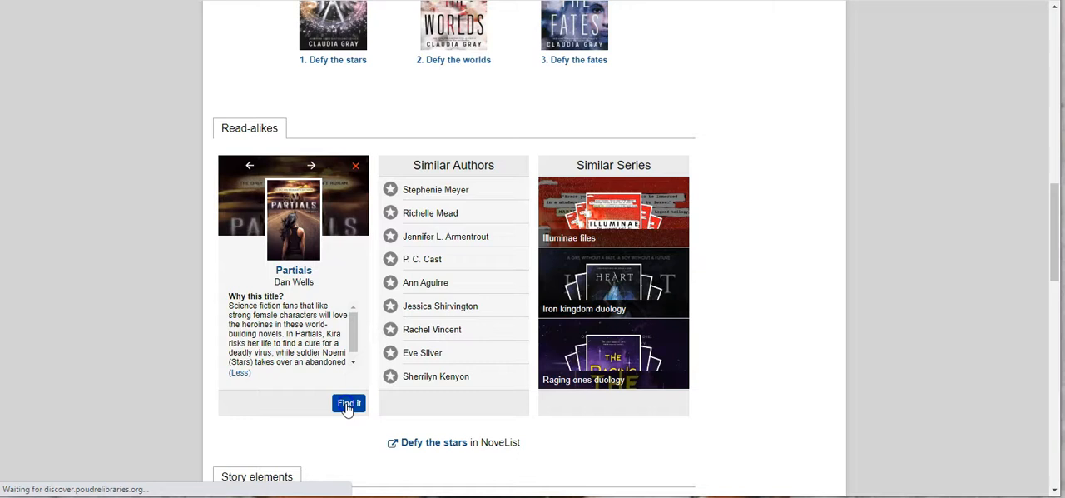
click(348, 403)
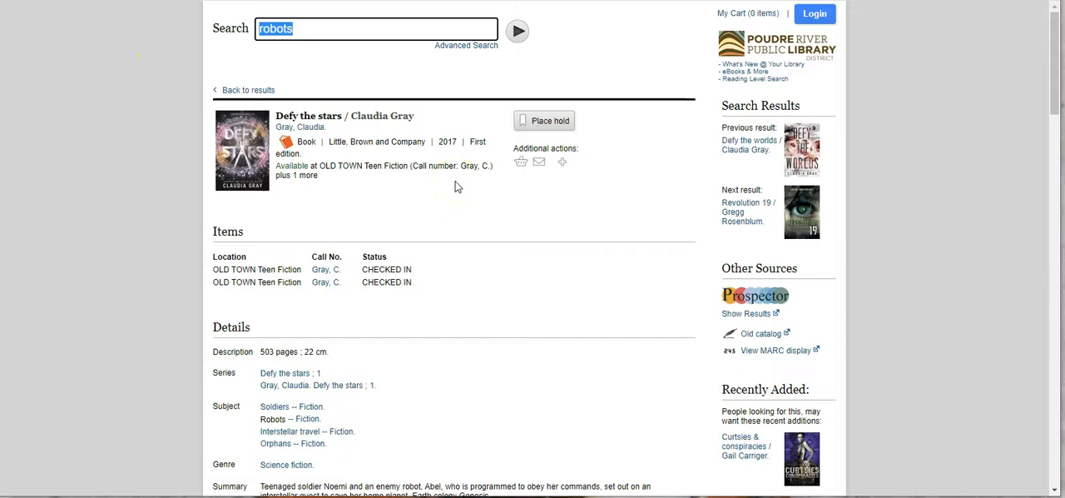
scroll(down, 3)
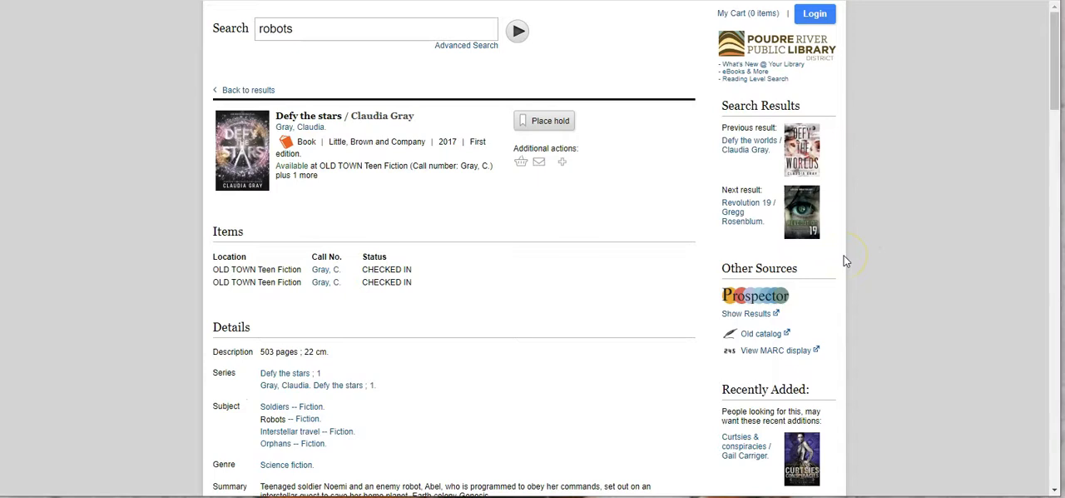
scroll(down, 3)
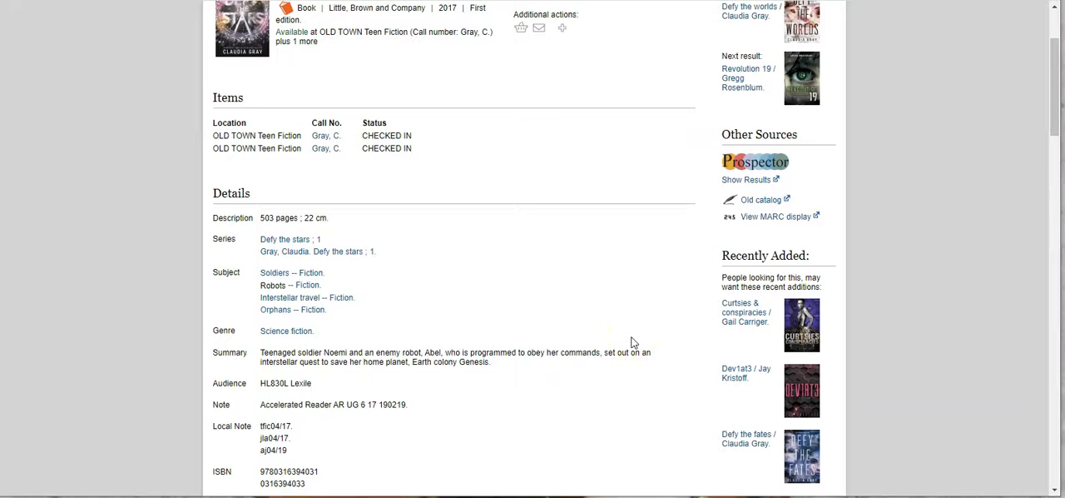